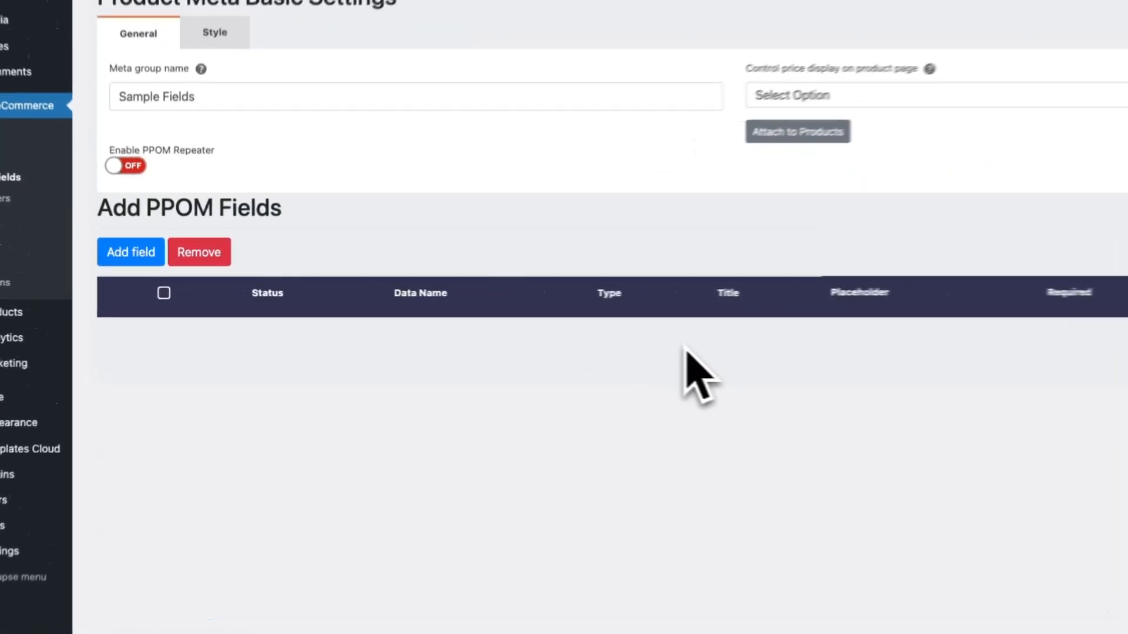
Browse the Add field picker's Choices and Media types and search the field list for 'au'
left_click(131, 252)
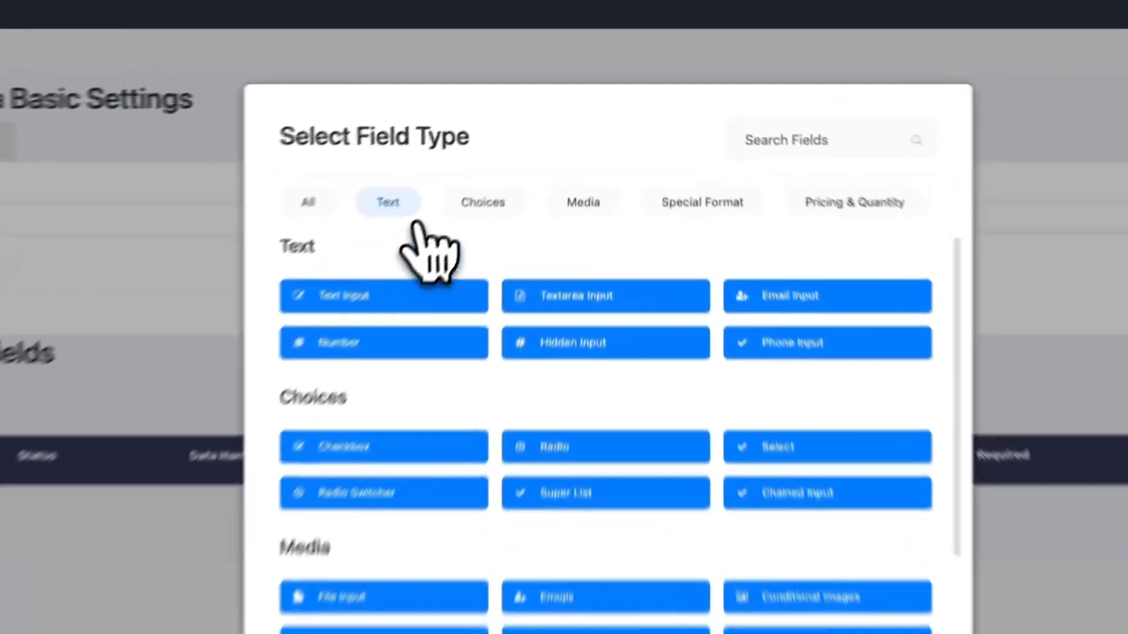
left_click(465, 236)
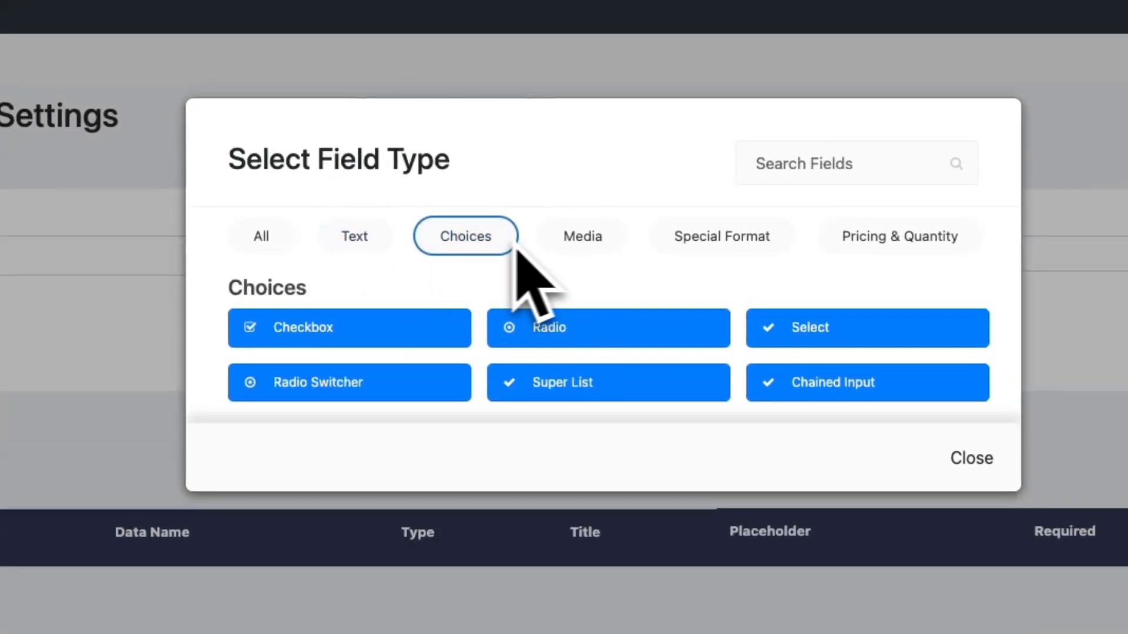
left_click(582, 236)
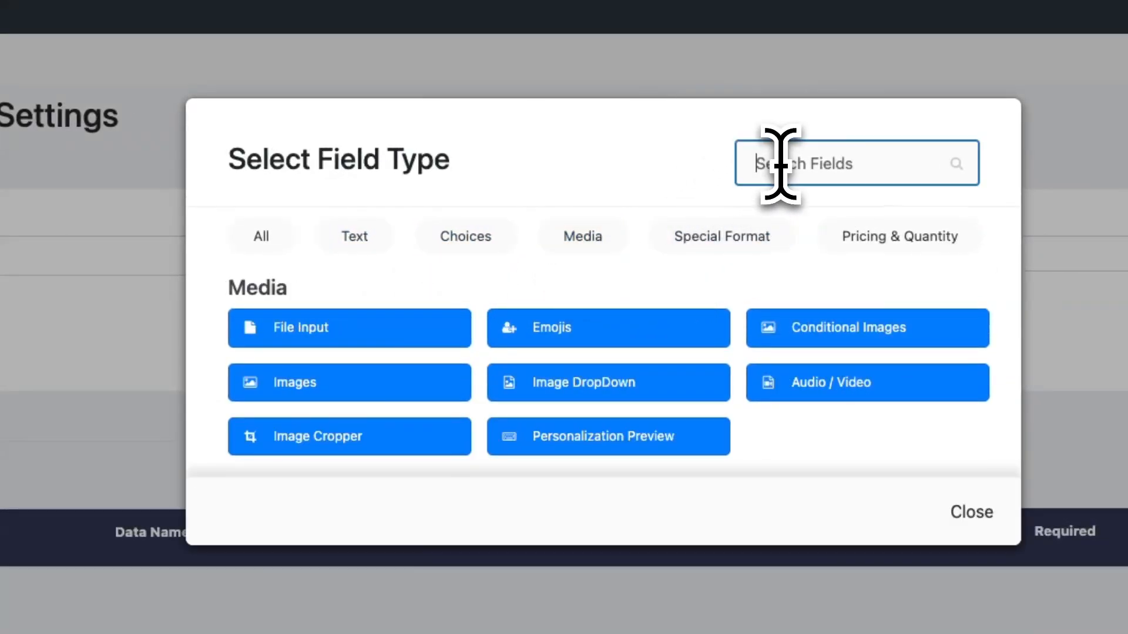
type("au")
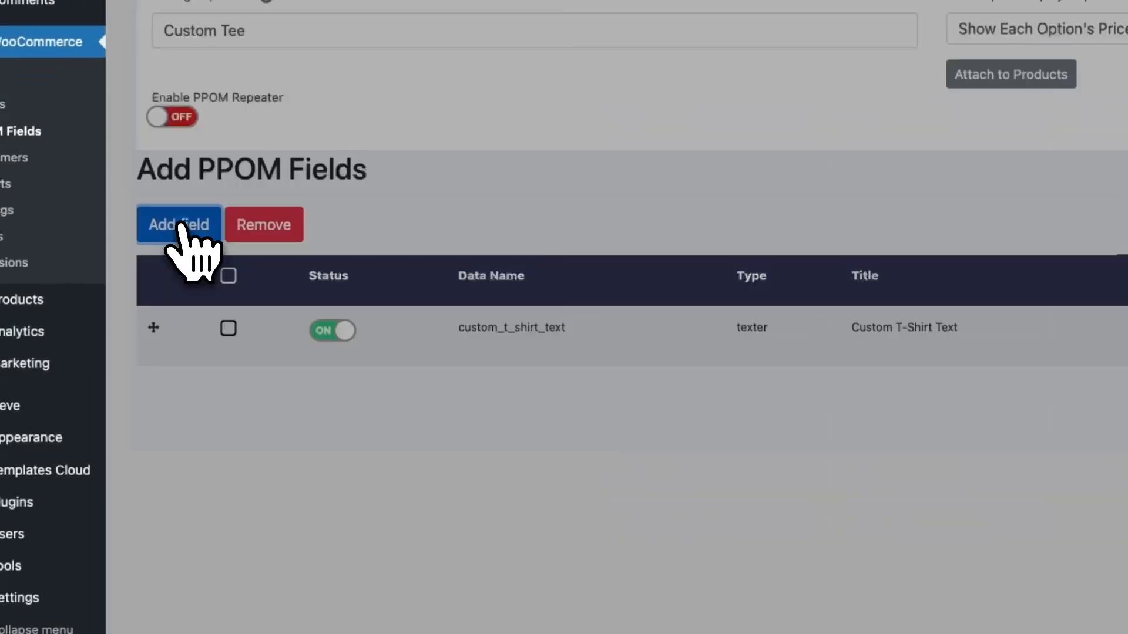
left_click(179, 224)
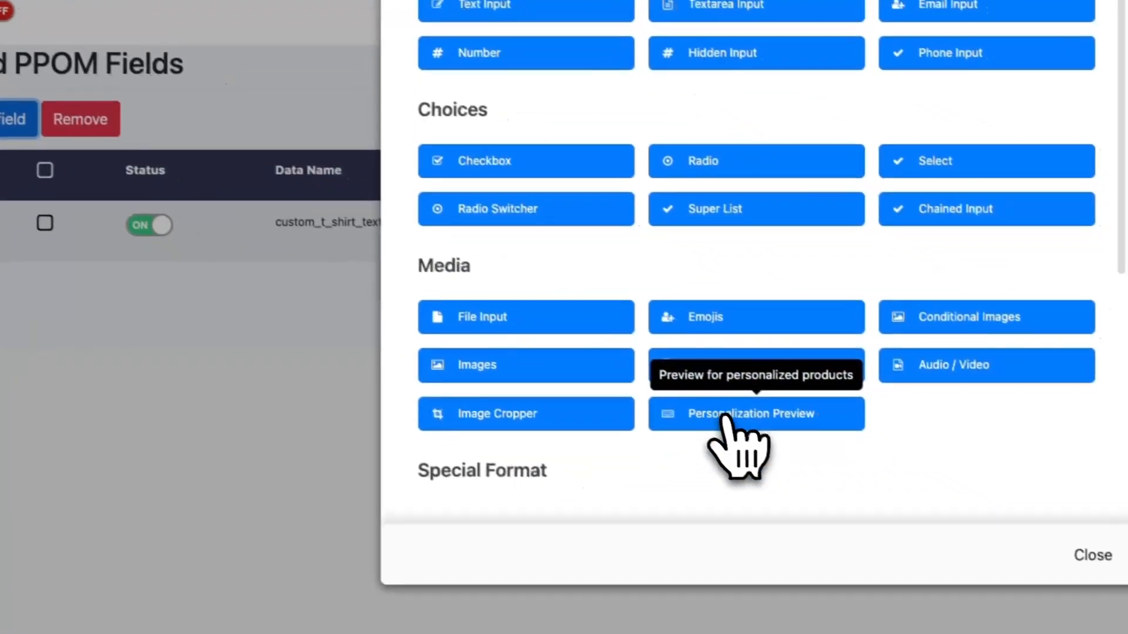
left_click(755, 414)
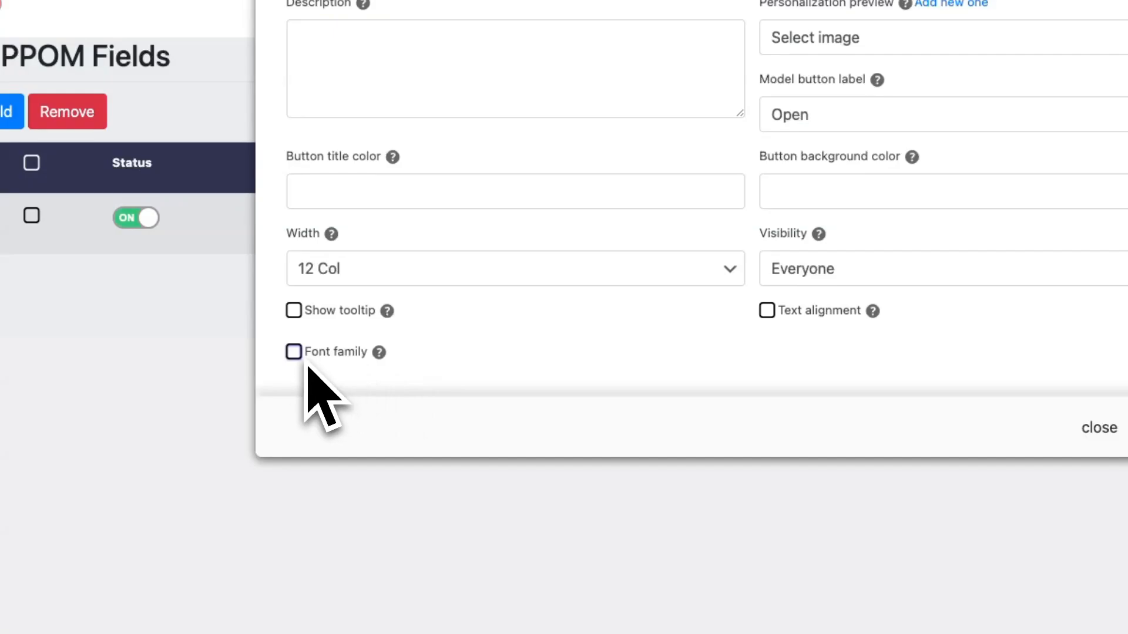
left_click(1097, 428)
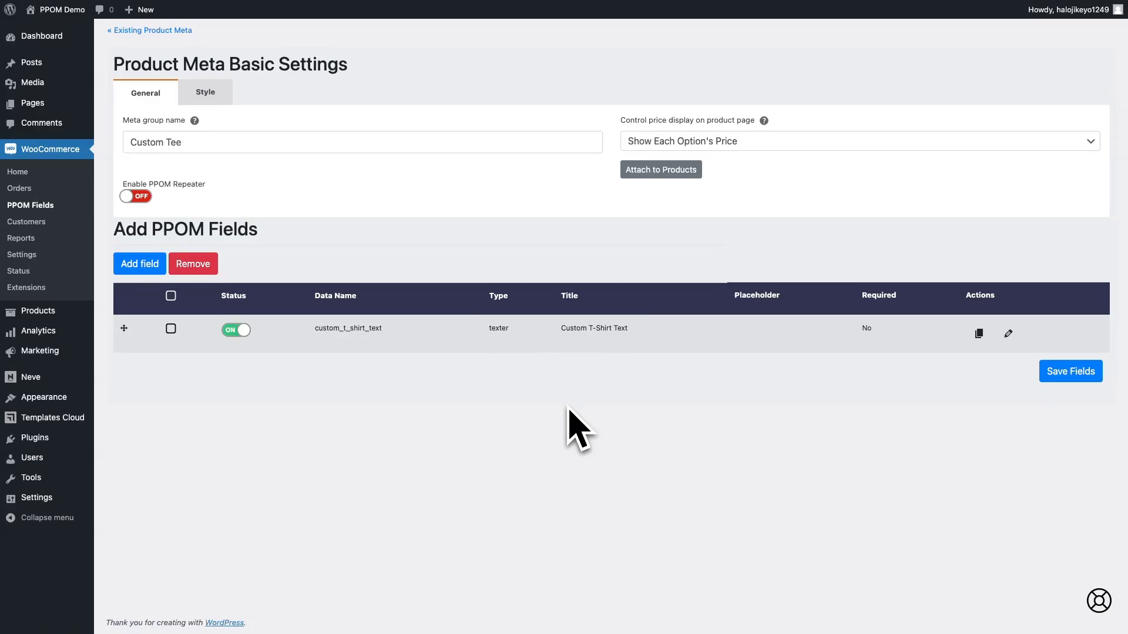
mouse_move(31, 204)
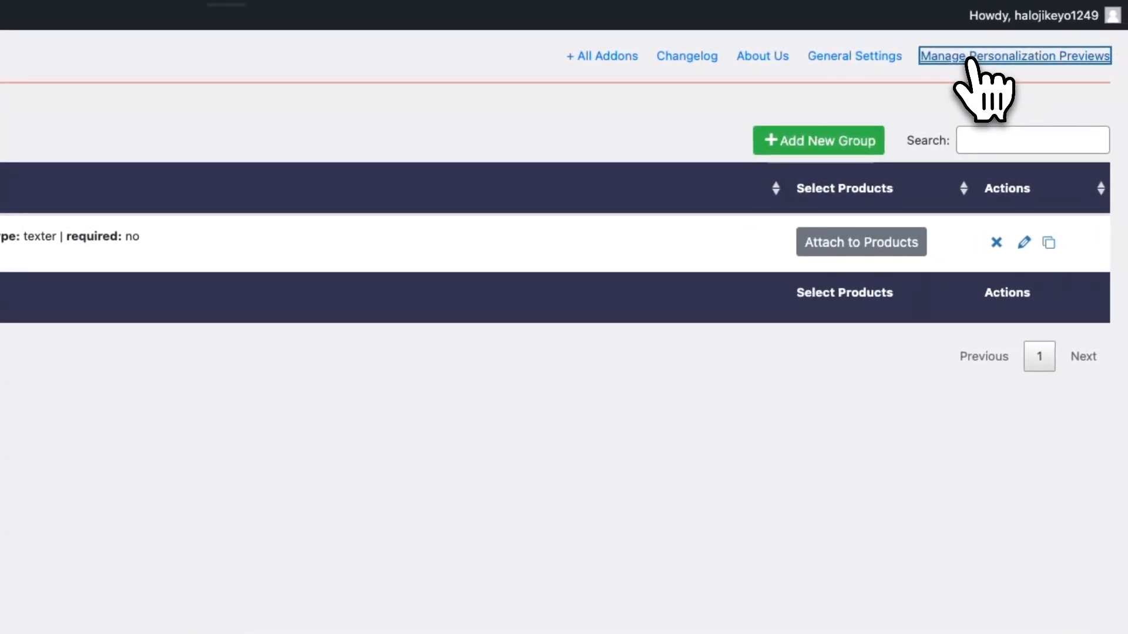
Edit the Custom T-shirt personalization preview, then view the Custom Tee product in the shop
left_click(1014, 56)
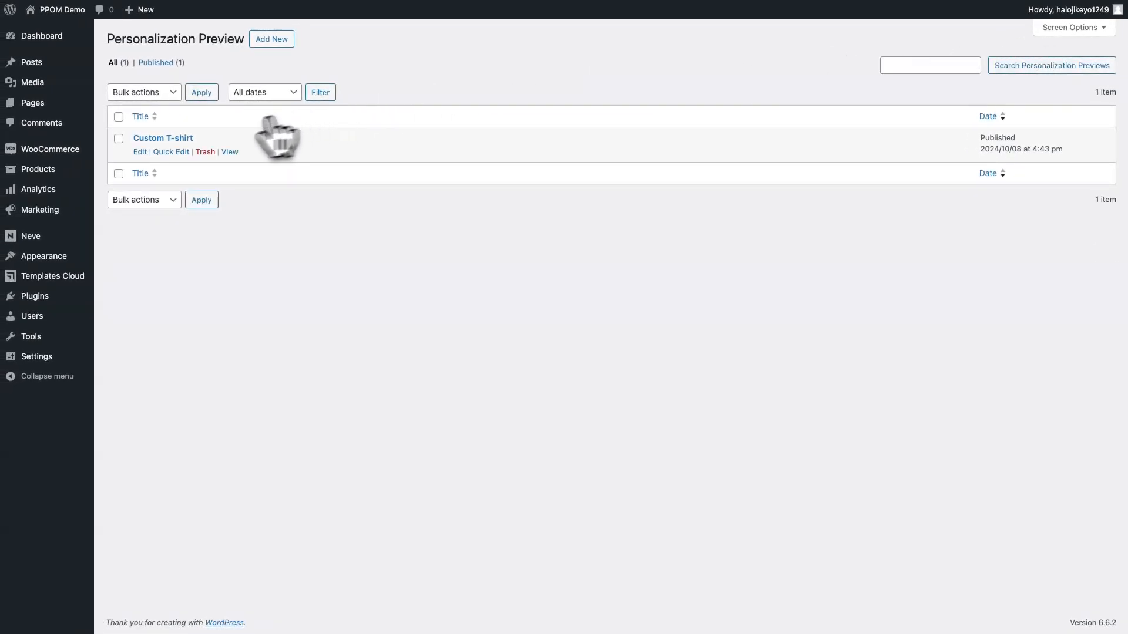
left_click(162, 139)
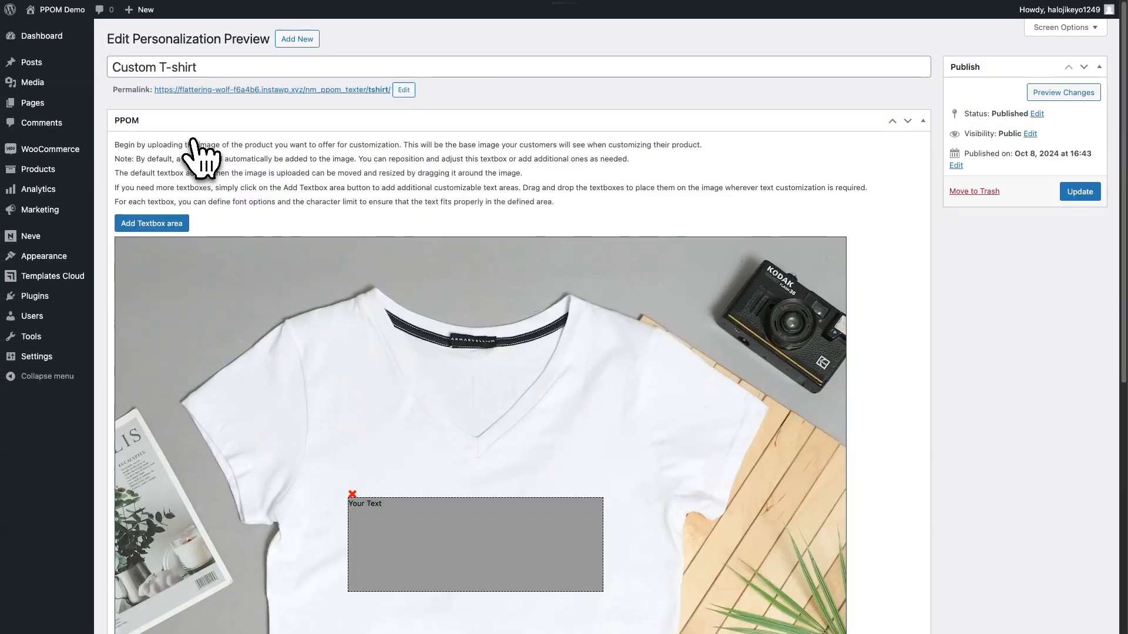
left_click(1063, 92)
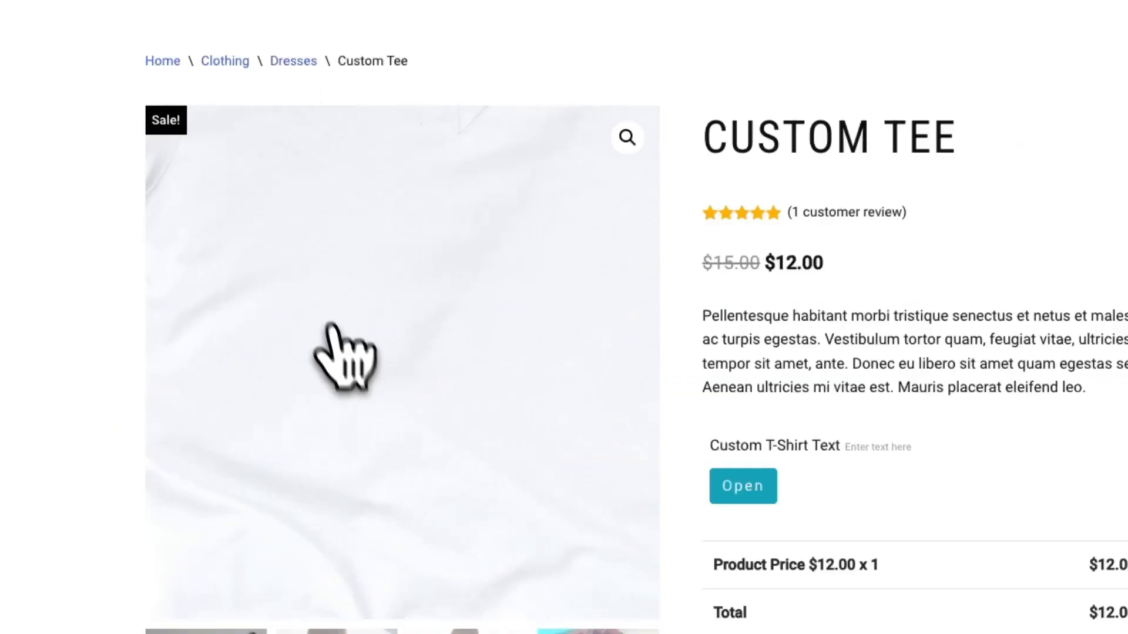
Enter 'Example' as the T-shirt text in the preview editor and choose a font for it
left_click(743, 486)
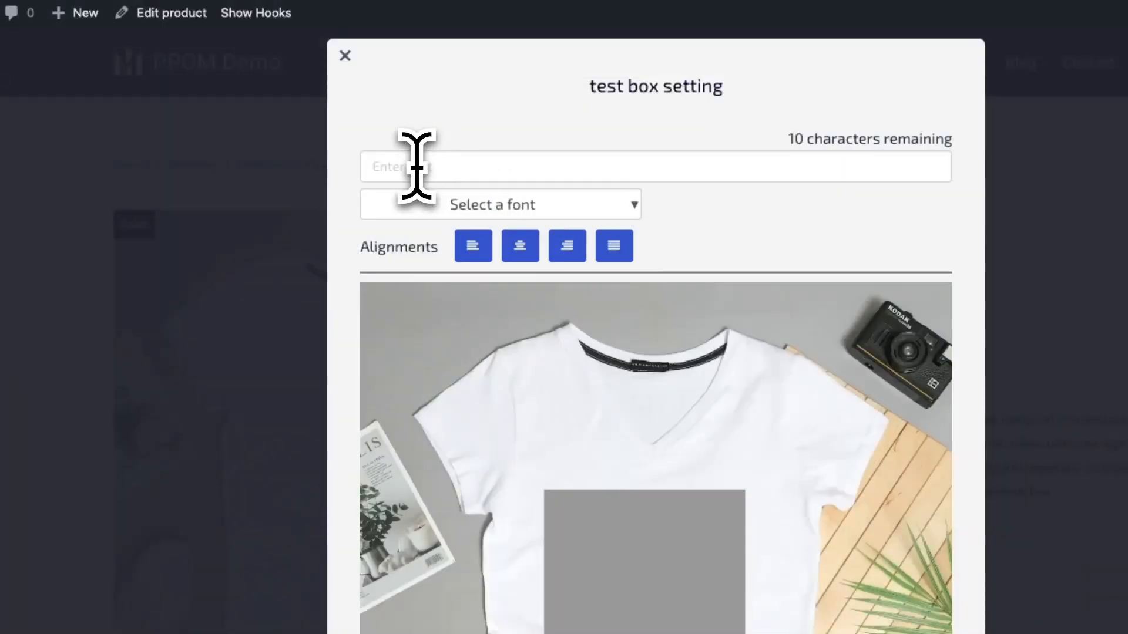
type("Example")
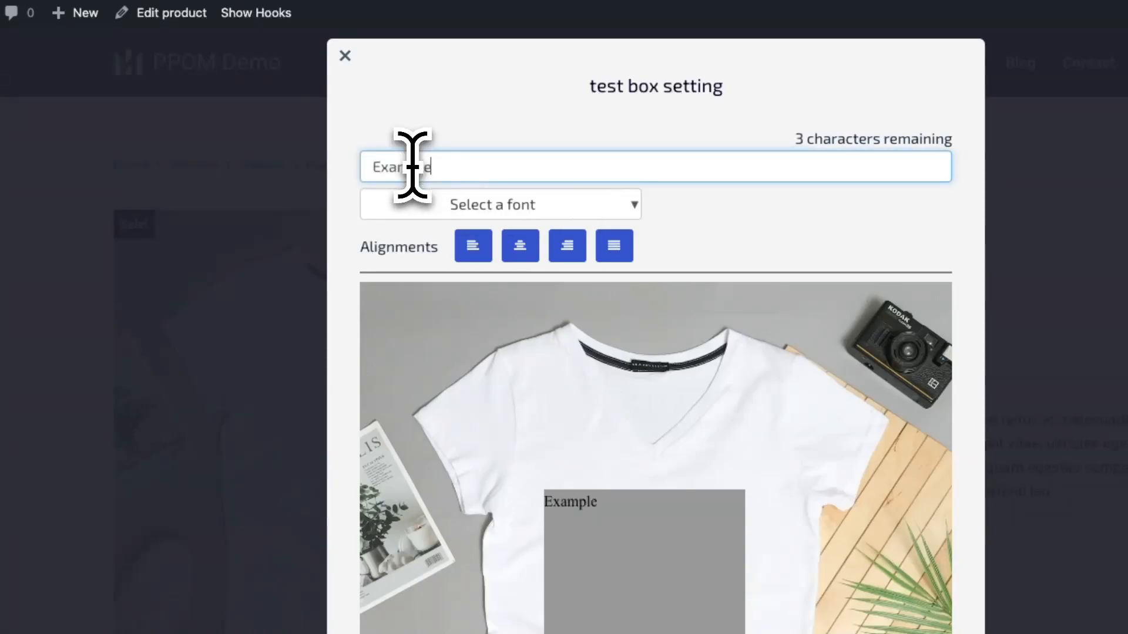
left_click(499, 204)
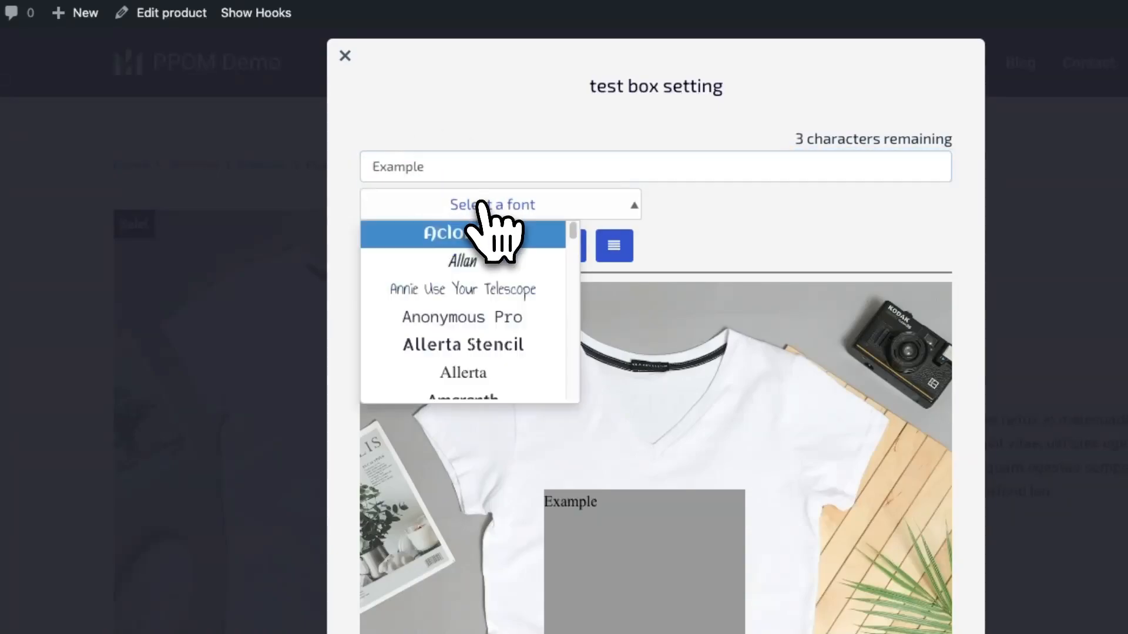
left_click(463, 344)
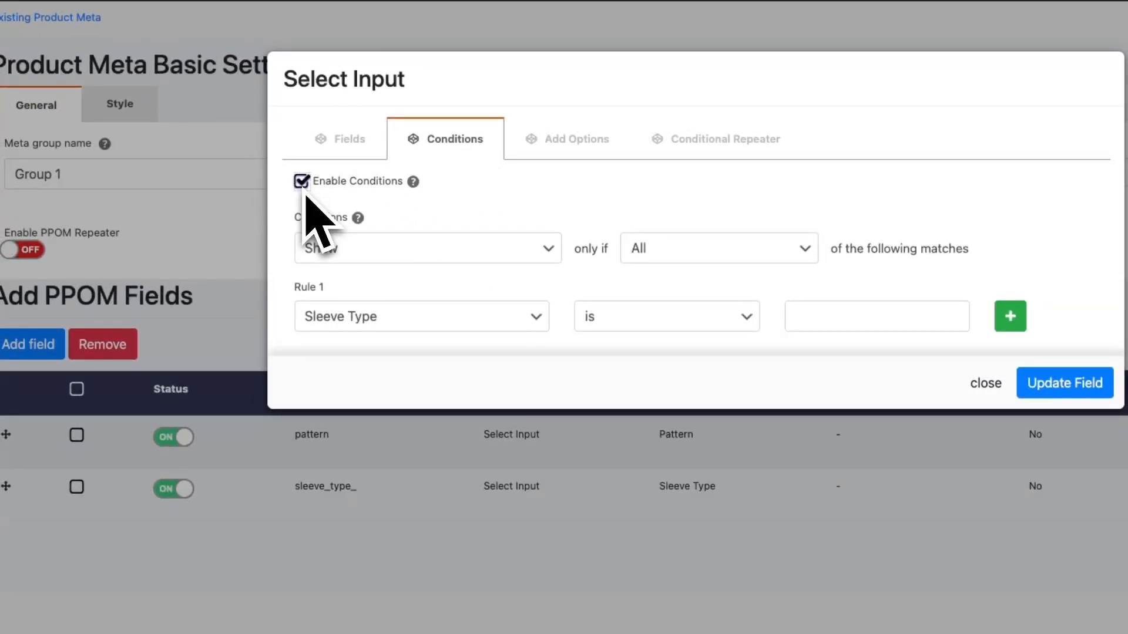
Enable display conditions on the Group 1 field with Rule 1 based on Sleeve Type
left_click(665, 316)
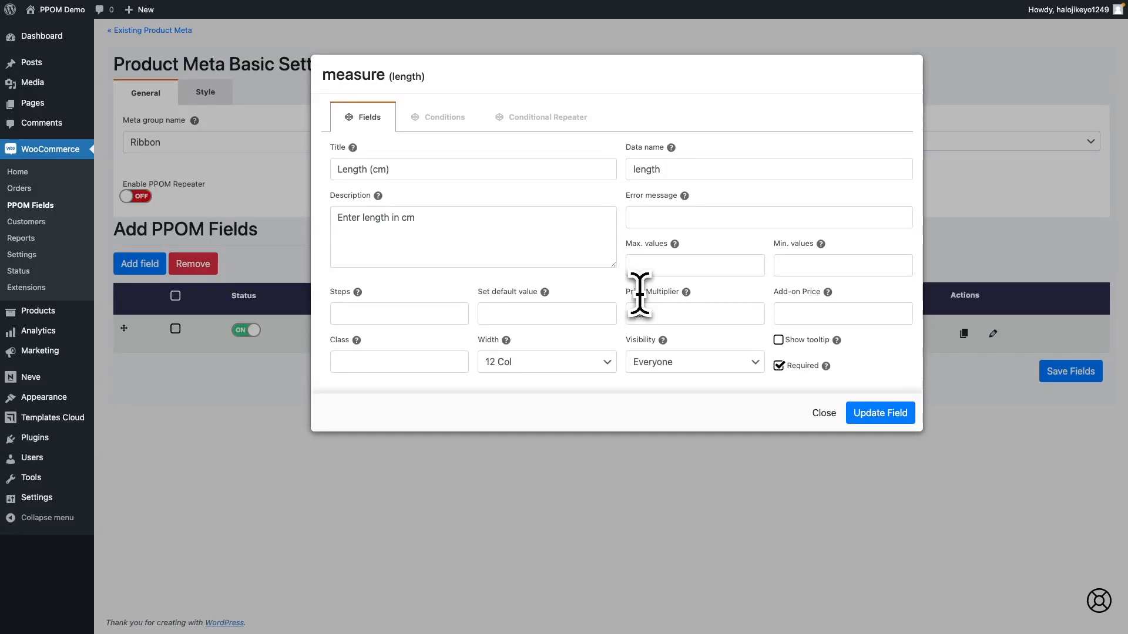
Set the Length (cm) measure field's Price Multiplier to 0.01
type("0.01")
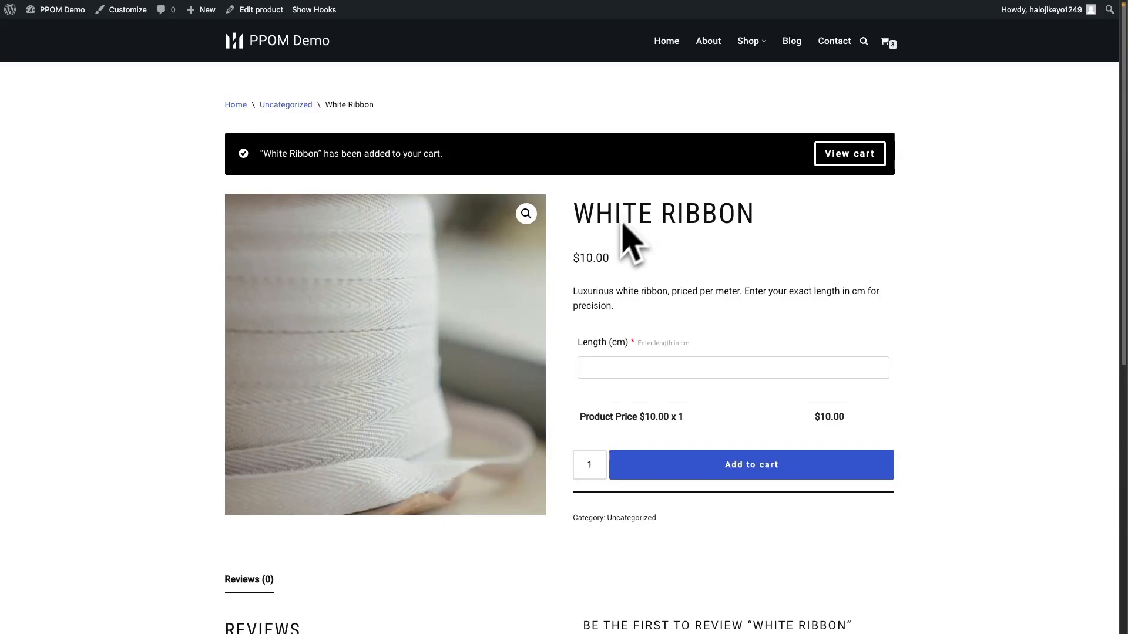
mouse_move(614, 280)
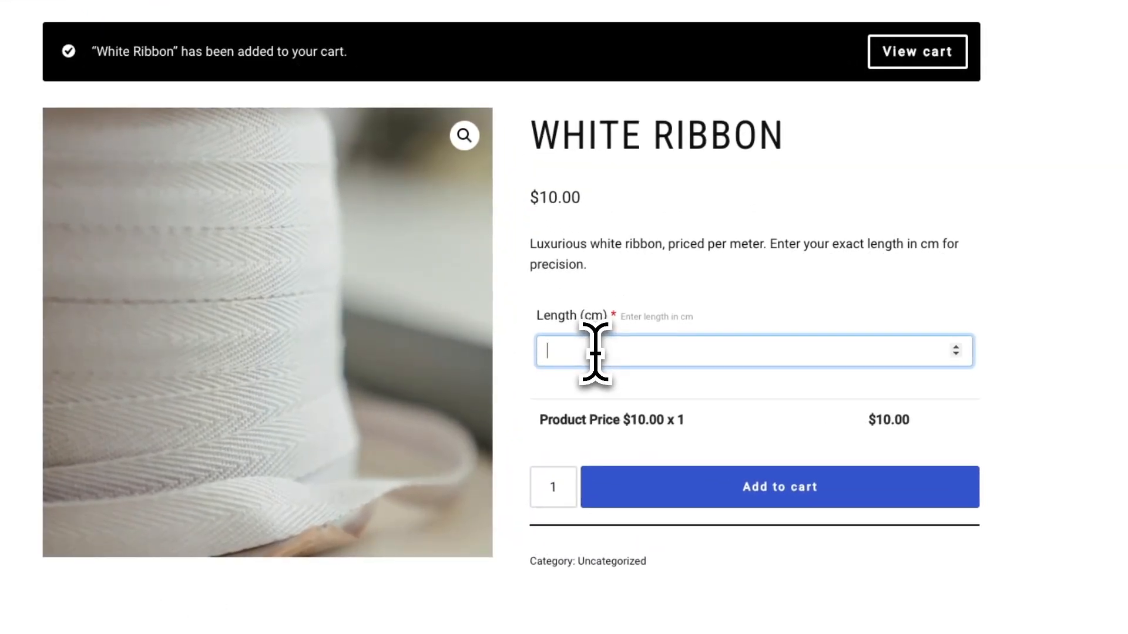
Enter ribbon lengths 5 and 10 cm on White Ribbon so the total recalculates from the length
type("5")
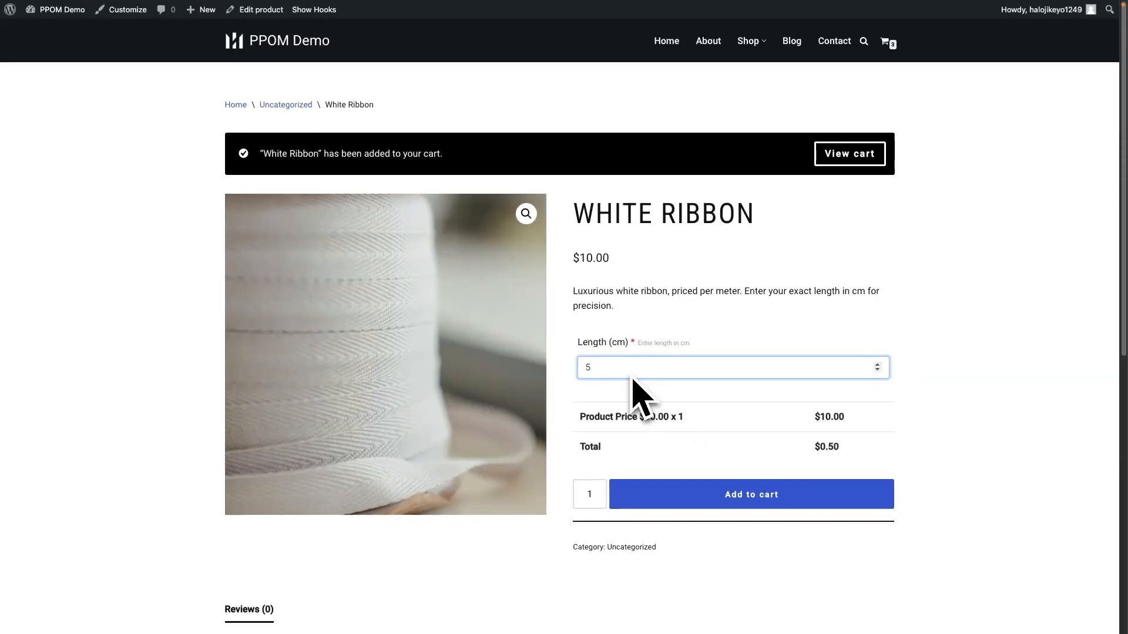
type("10")
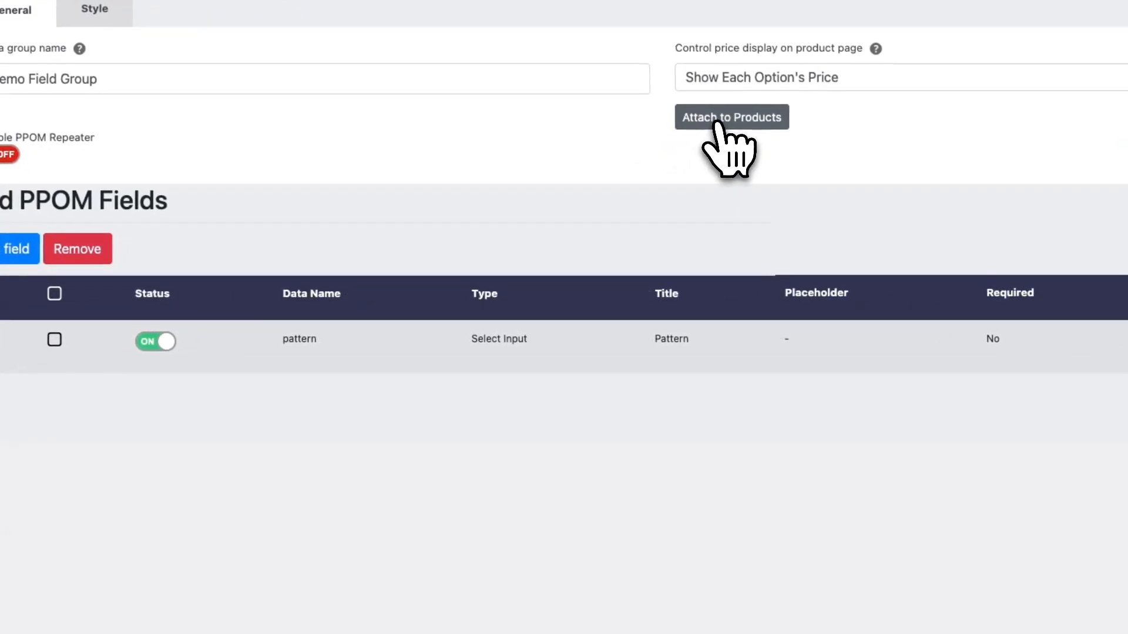
Attach the Demo Field Group to products with the 'sample' tag via Display in Specific Product Tags
left_click(731, 116)
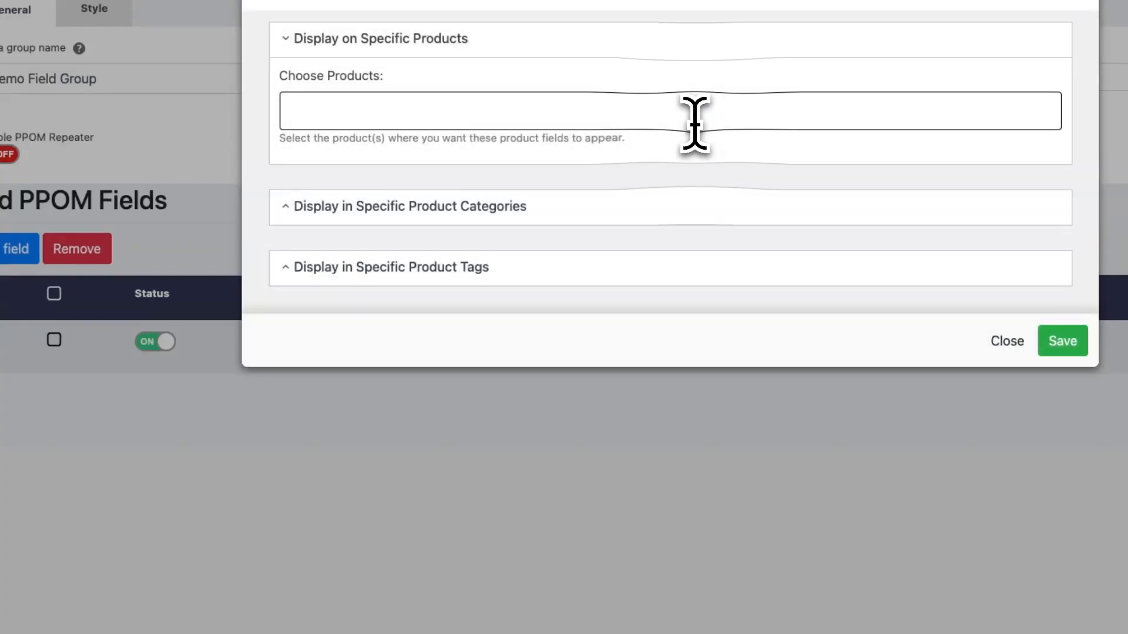
mouse_move(543, 295)
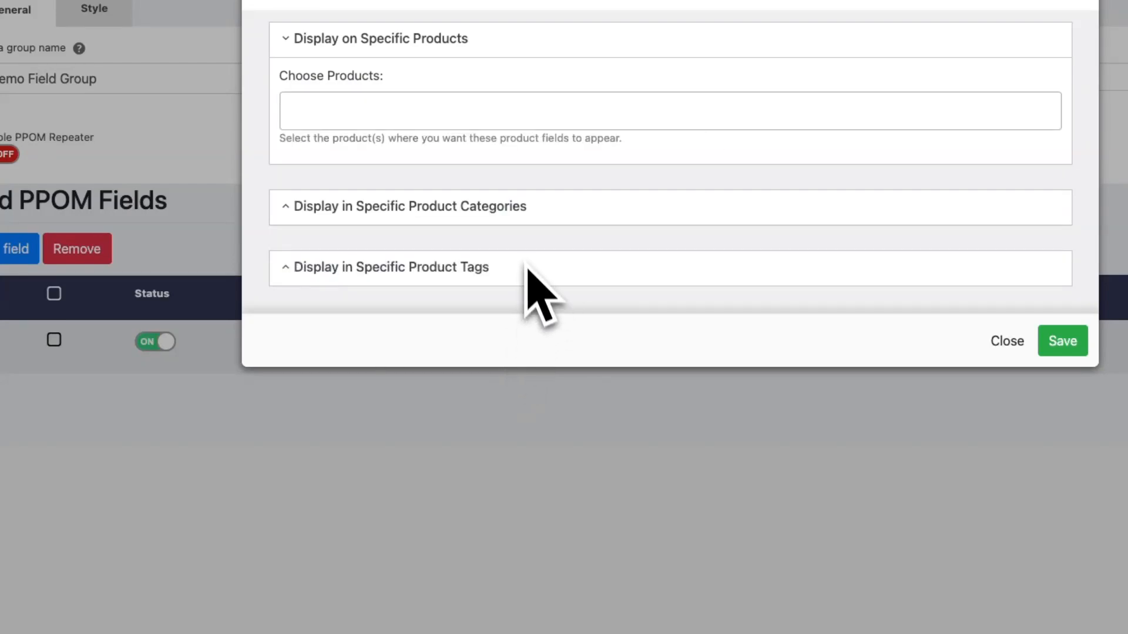
left_click(409, 206)
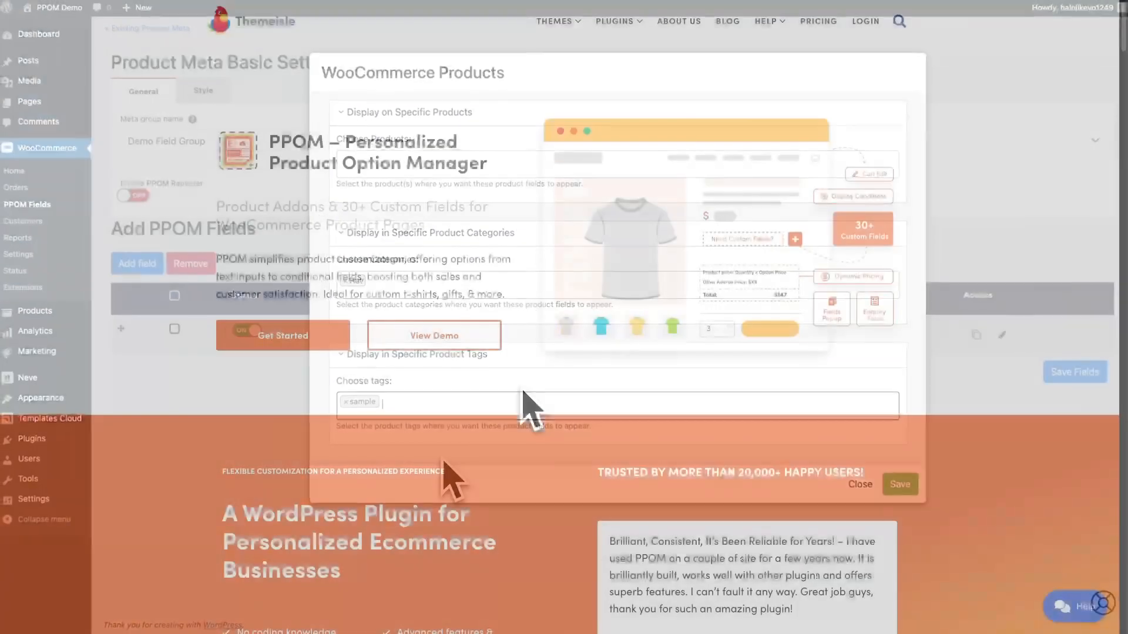
left_click(860, 485)
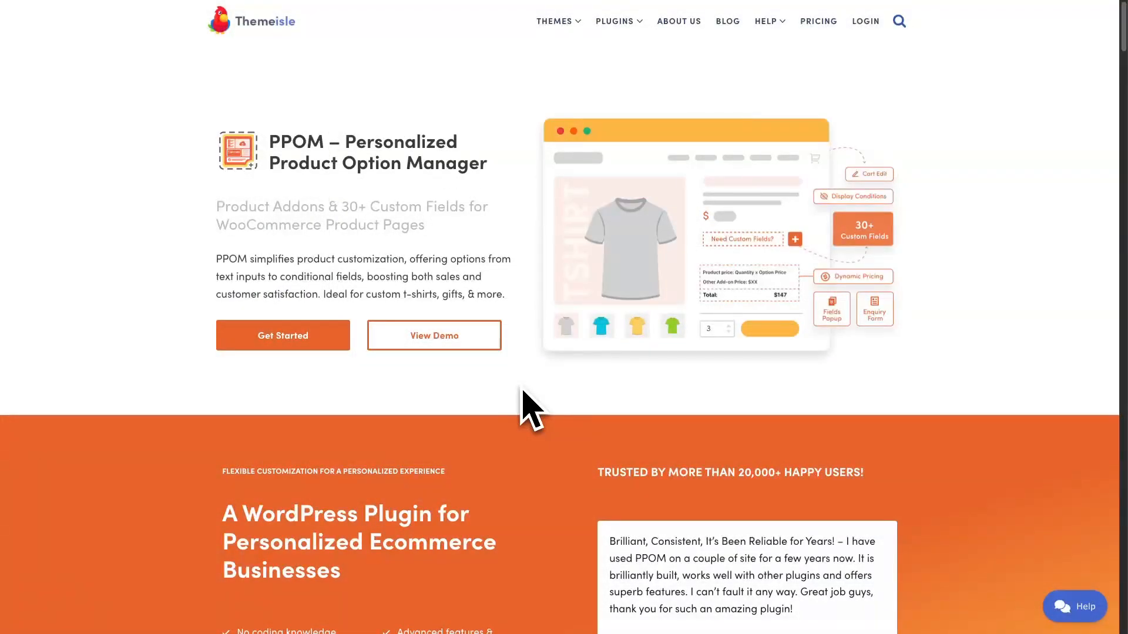